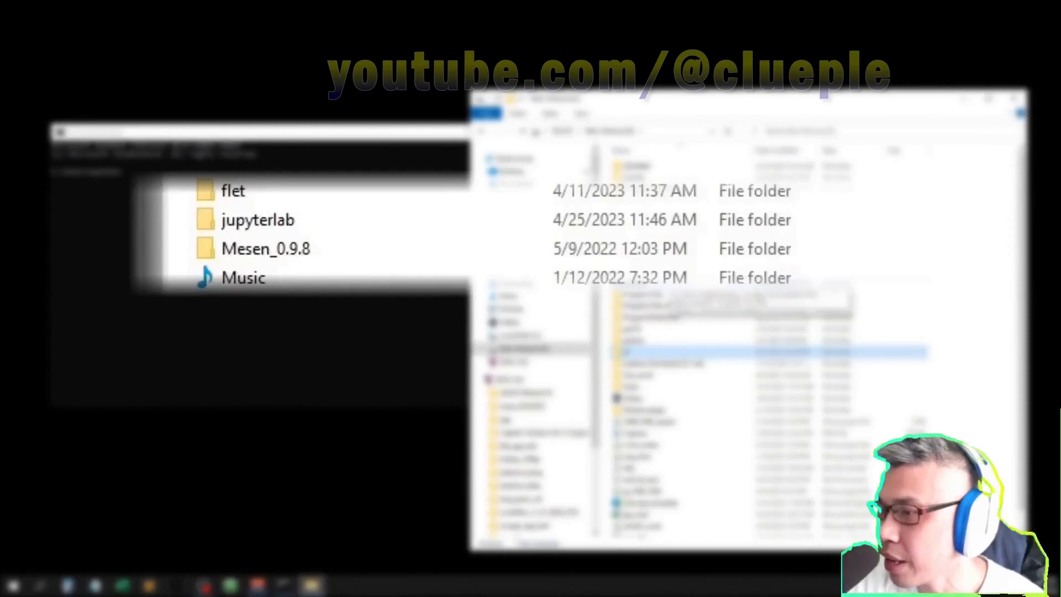
Select the jupyterlab folder on drive D and begin a cd /d command to enter it
left_click(257, 220)
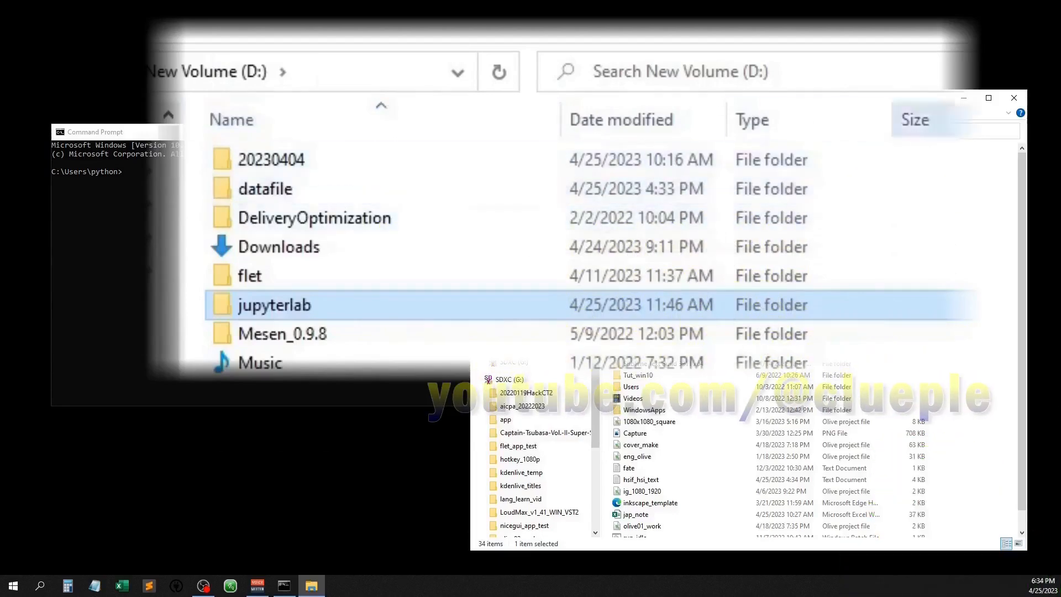
type("cd /d d:\\jupyterlab")
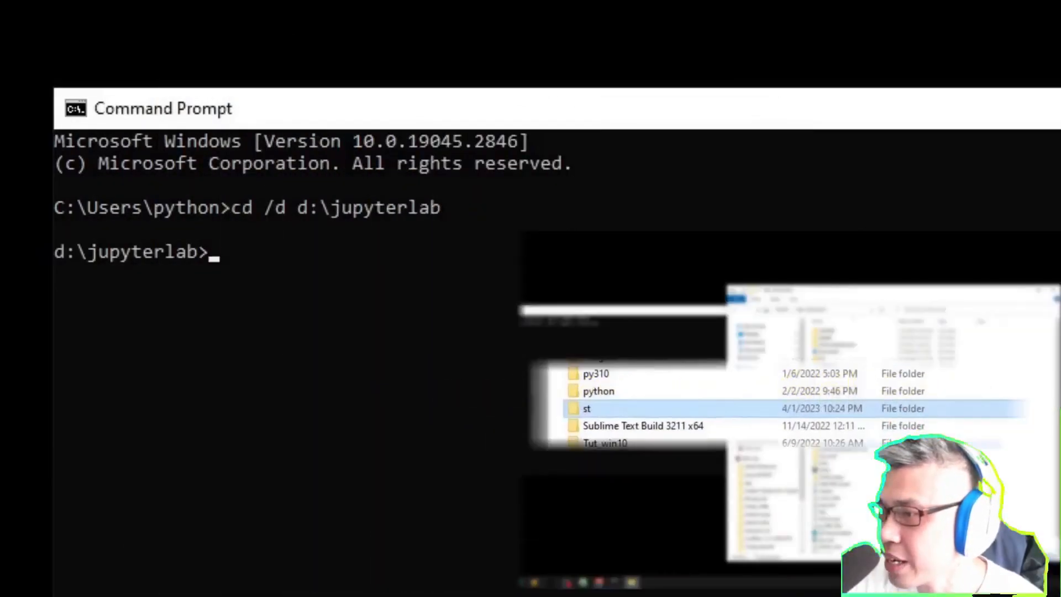
Activate the d:/st environment, pip install JupyterLab, and launch jupyter lab
type("d:/")
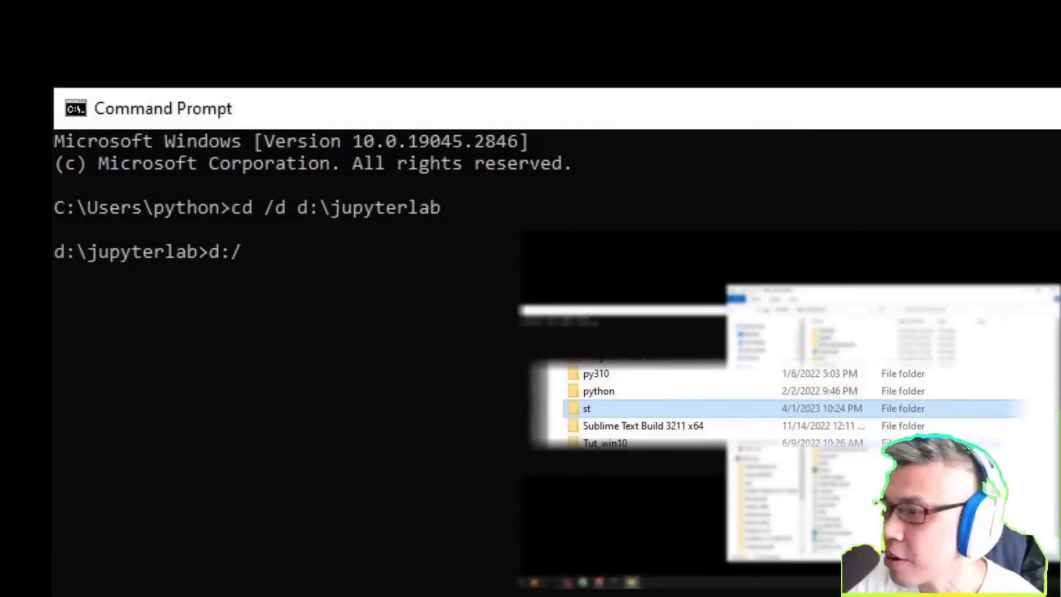
type("st/")
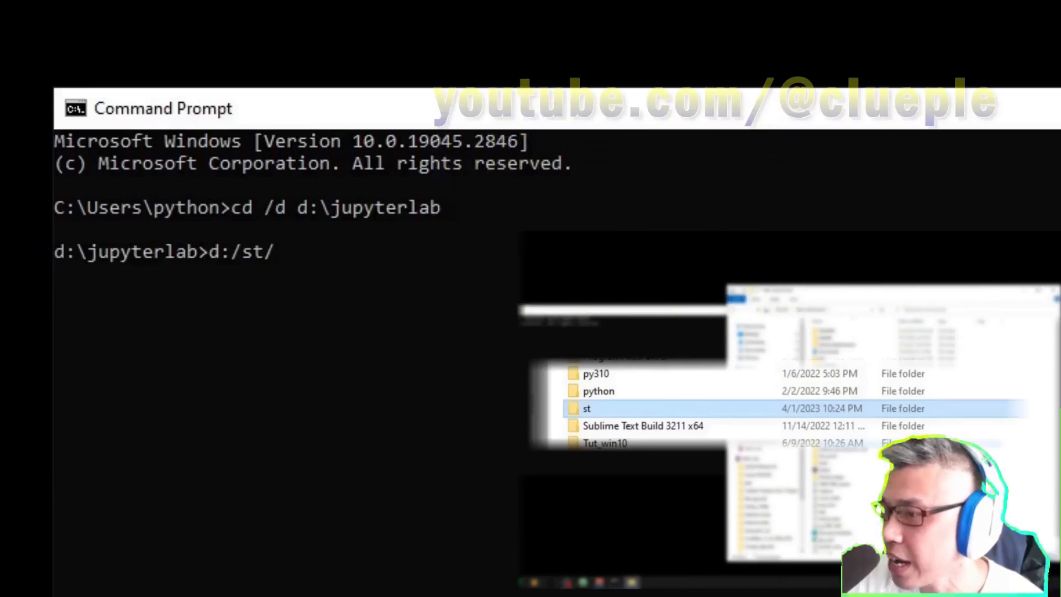
type("scripts/activate")
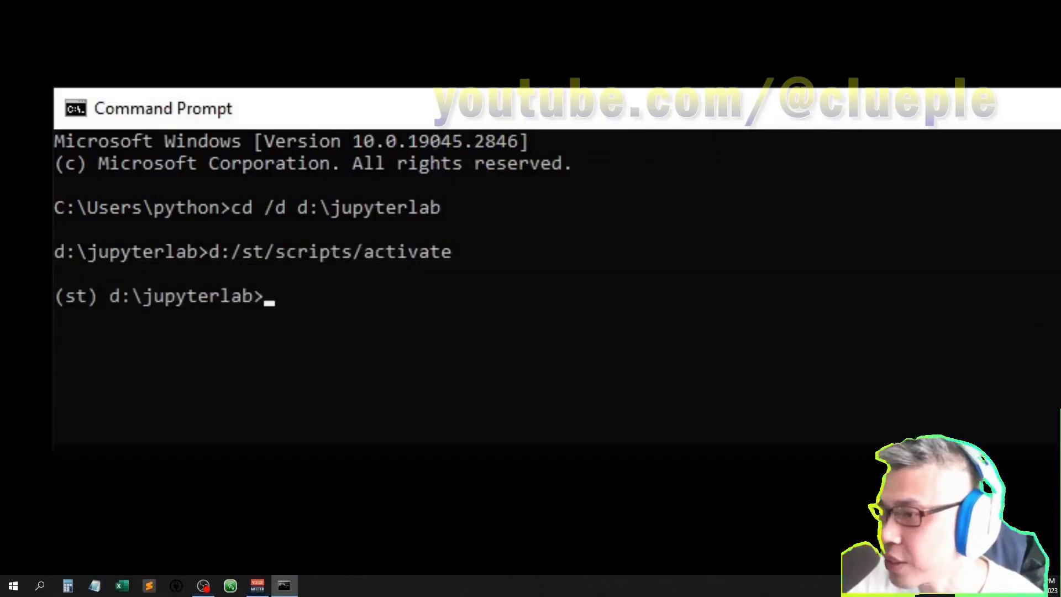
type("pip insta")
type("jupyter")
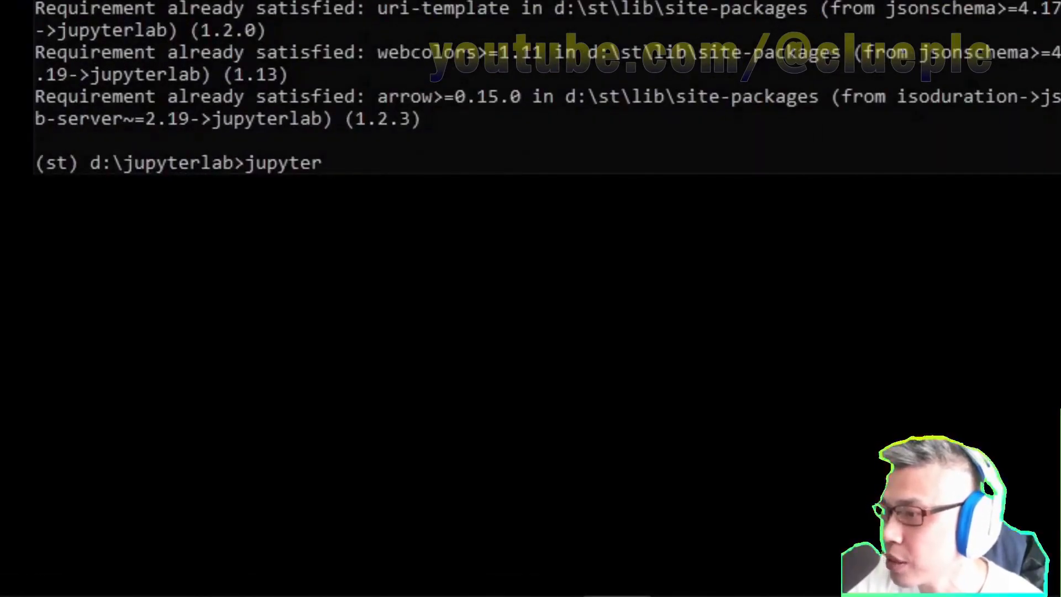
type("lab")
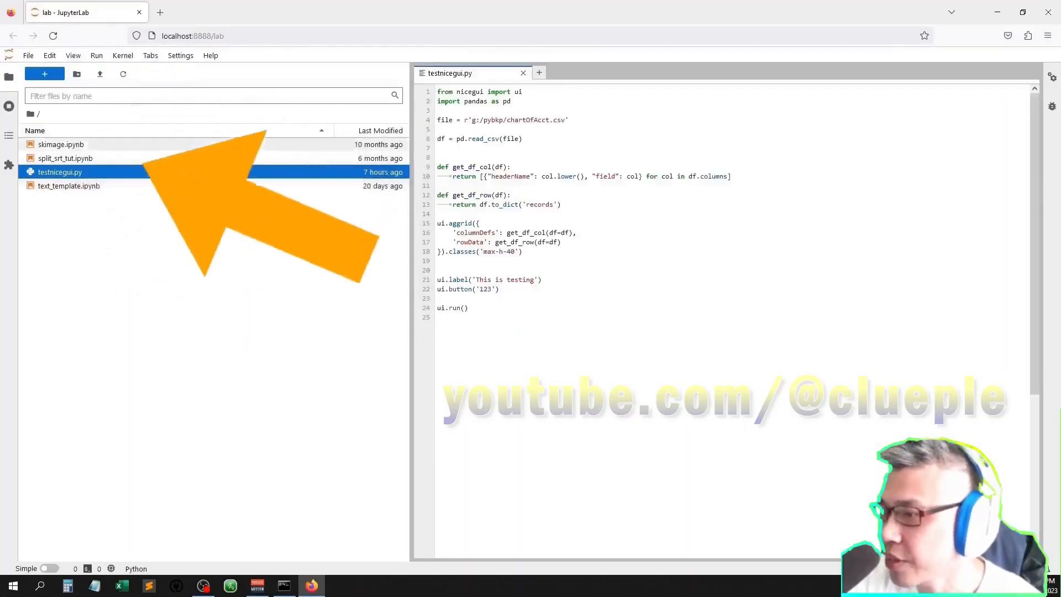
Close testnicegui.py and create a Python 3 notebook containing print('hello world')
left_click(522, 72)
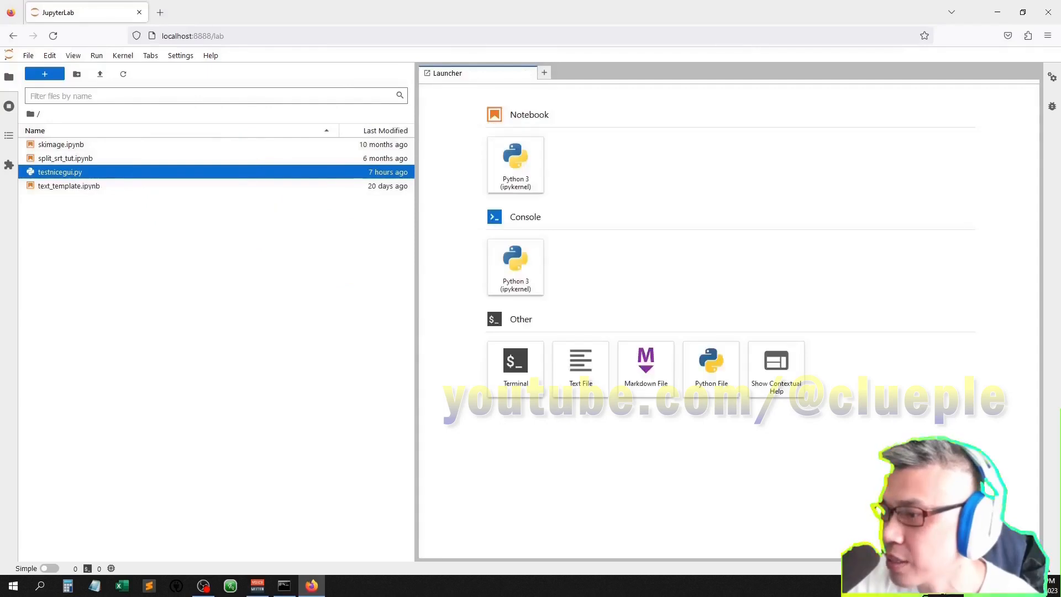
left_click(9, 106)
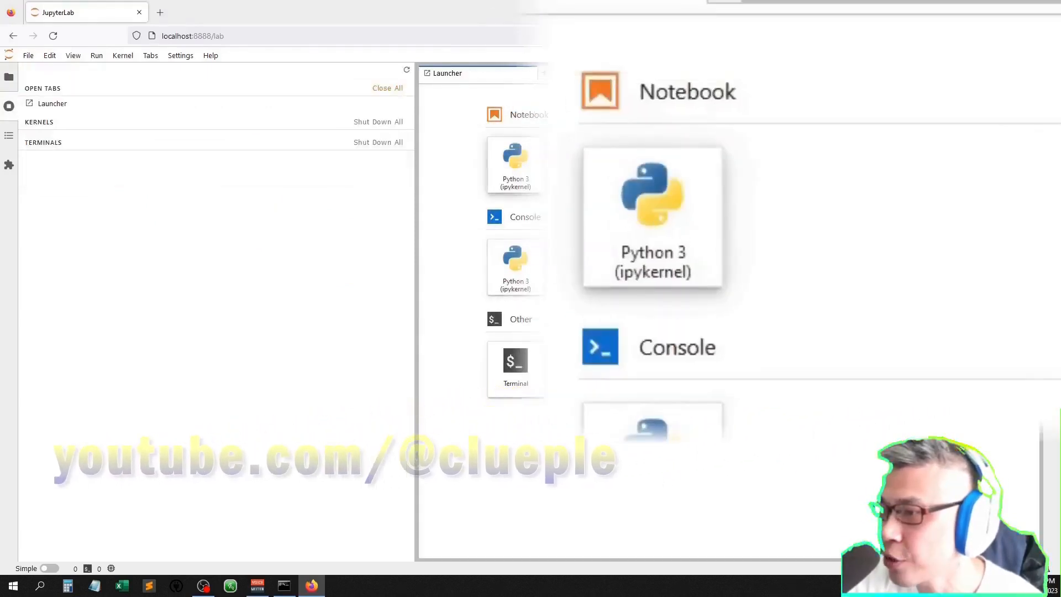
left_click(652, 217)
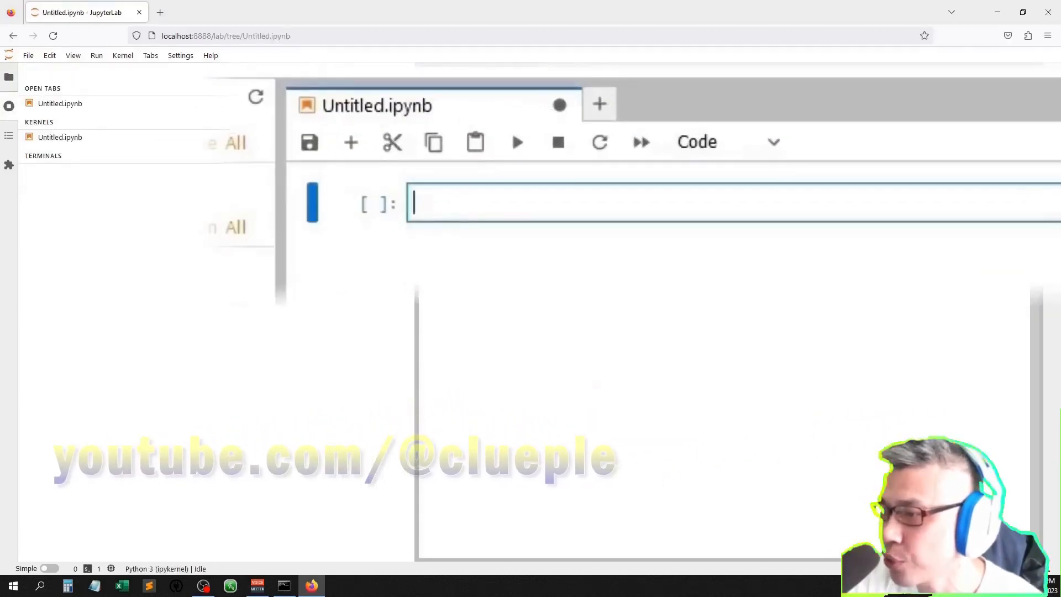
type("print ()")
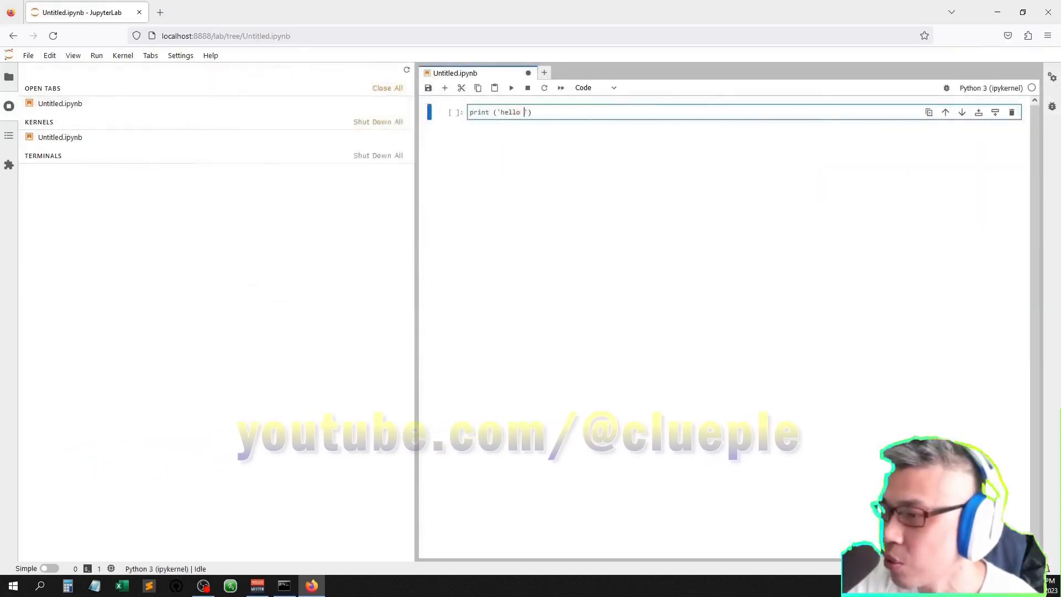
type("world")
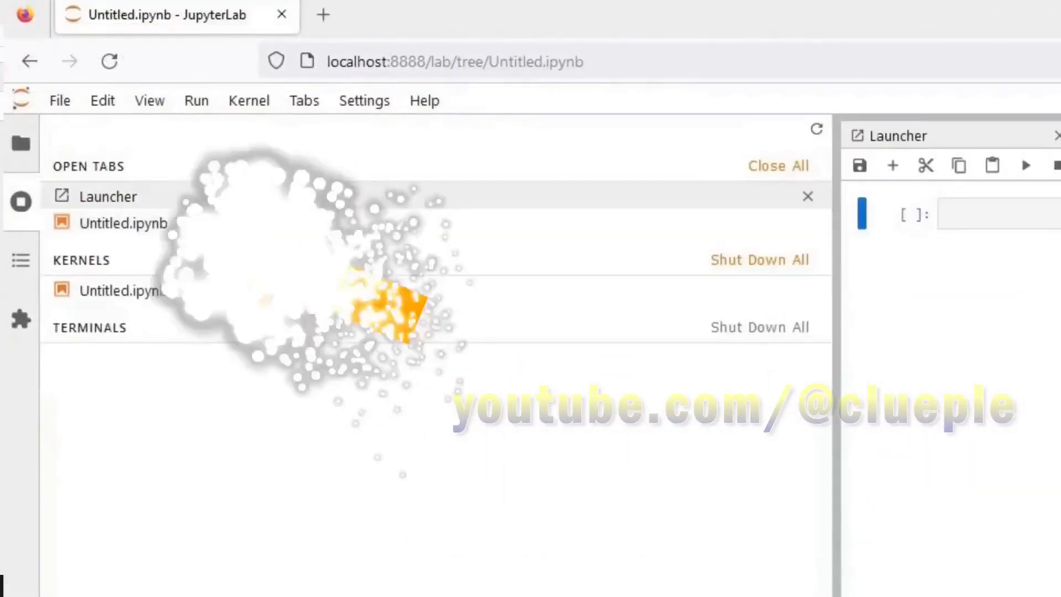
Shut down all running kernels and close the Untitled notebook, answering its save prompt
left_click(759, 259)
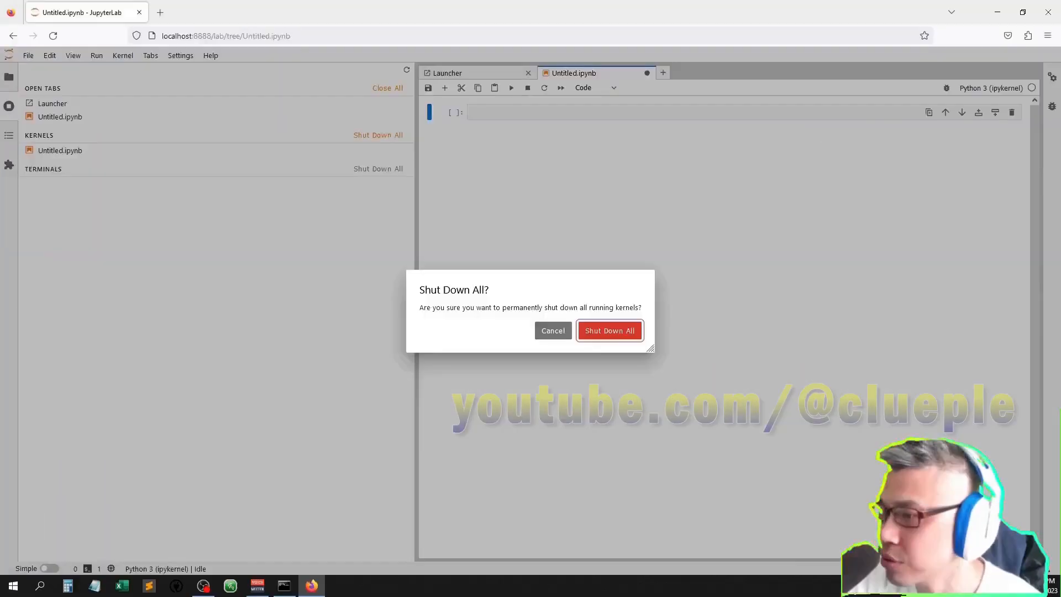
left_click(609, 330)
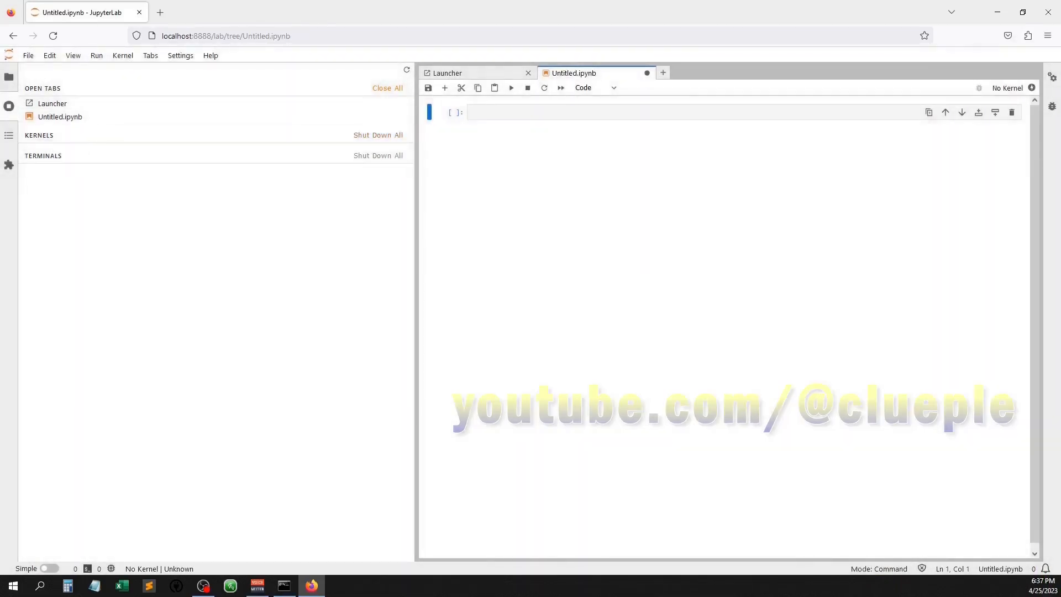
left_click(528, 73)
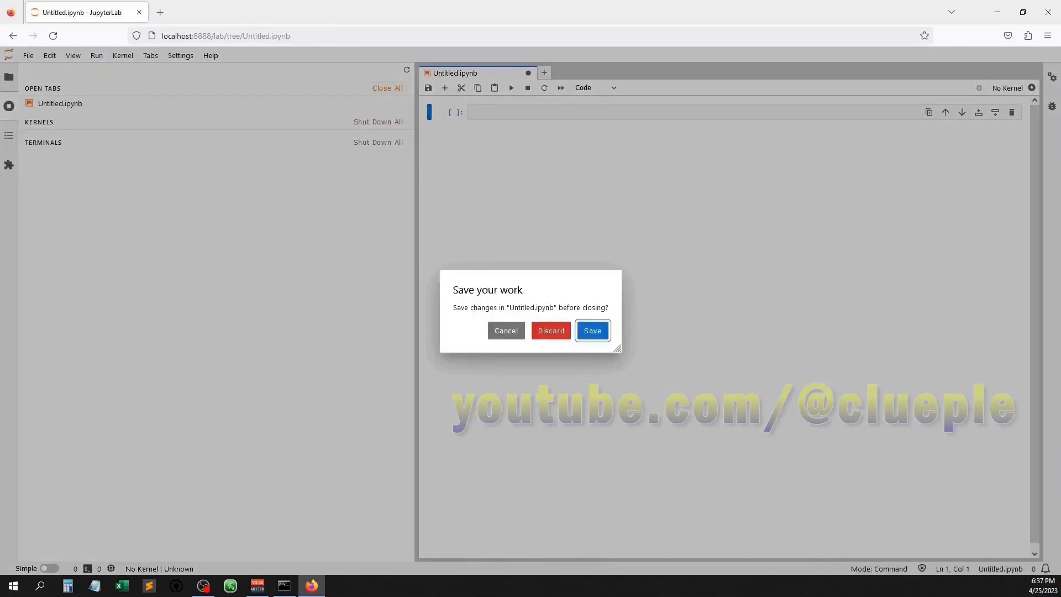
left_click(592, 330)
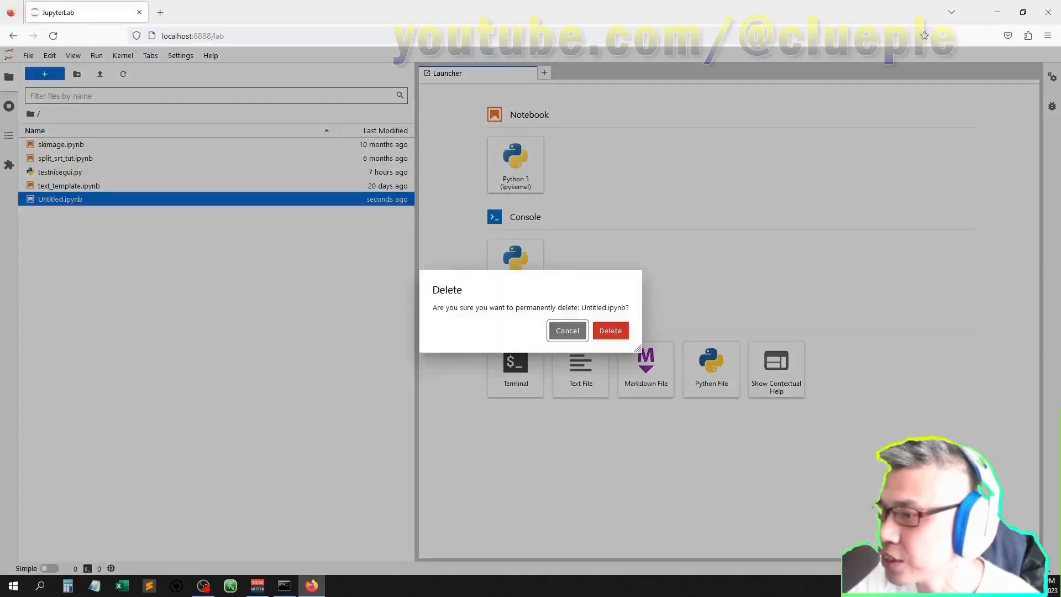
Confirm permanent deletion of Untitled.ipynb and create a new empty Python file
left_click(610, 331)
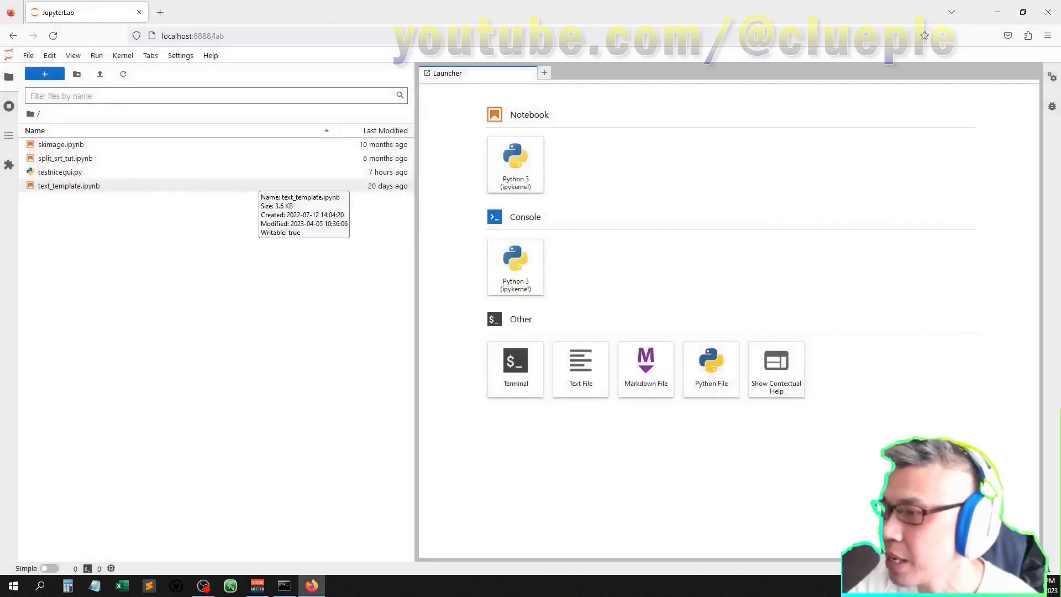
left_click(710, 369)
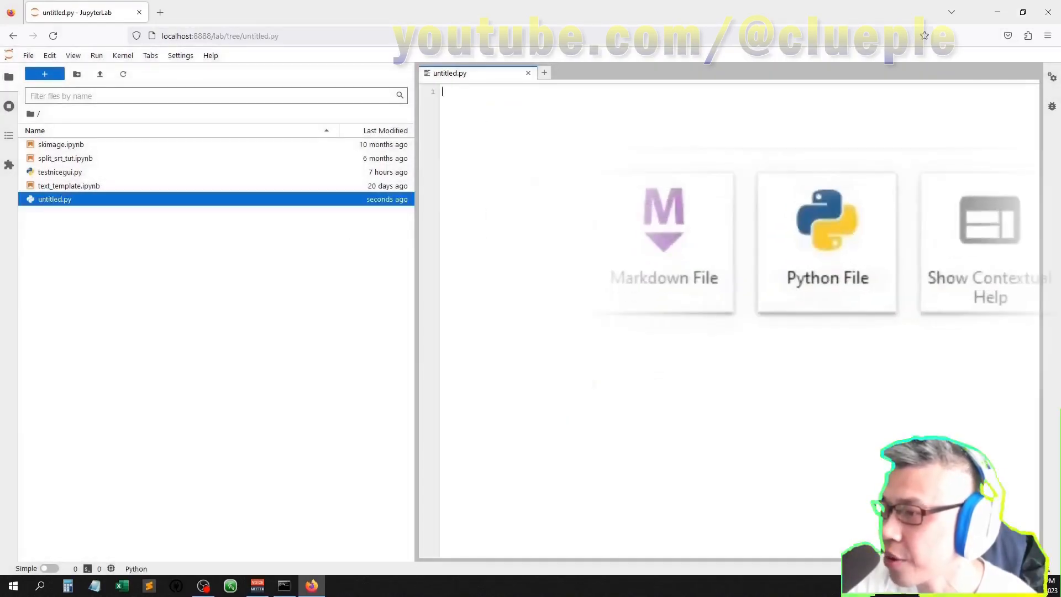
type("k1fsk")
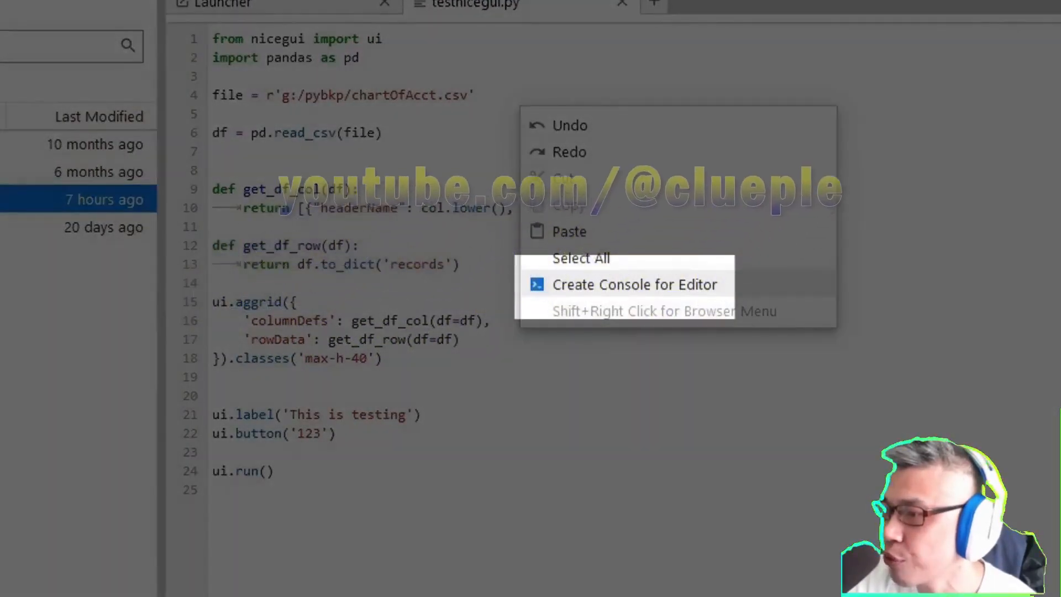
Create a Python 3 (ipykernel) console for the testnicegui.py editor
left_click(635, 284)
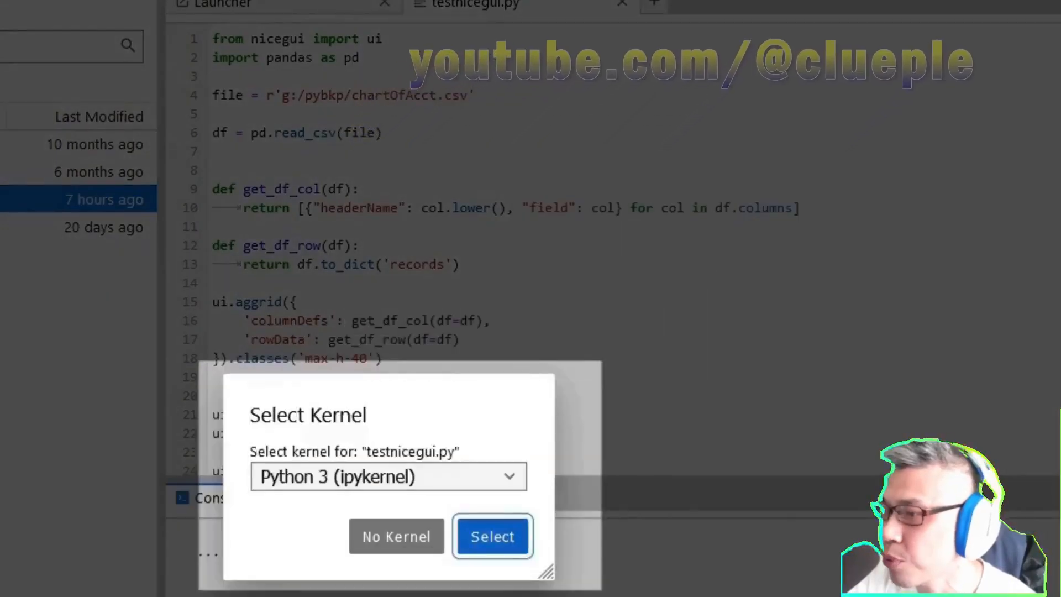
left_click(492, 536)
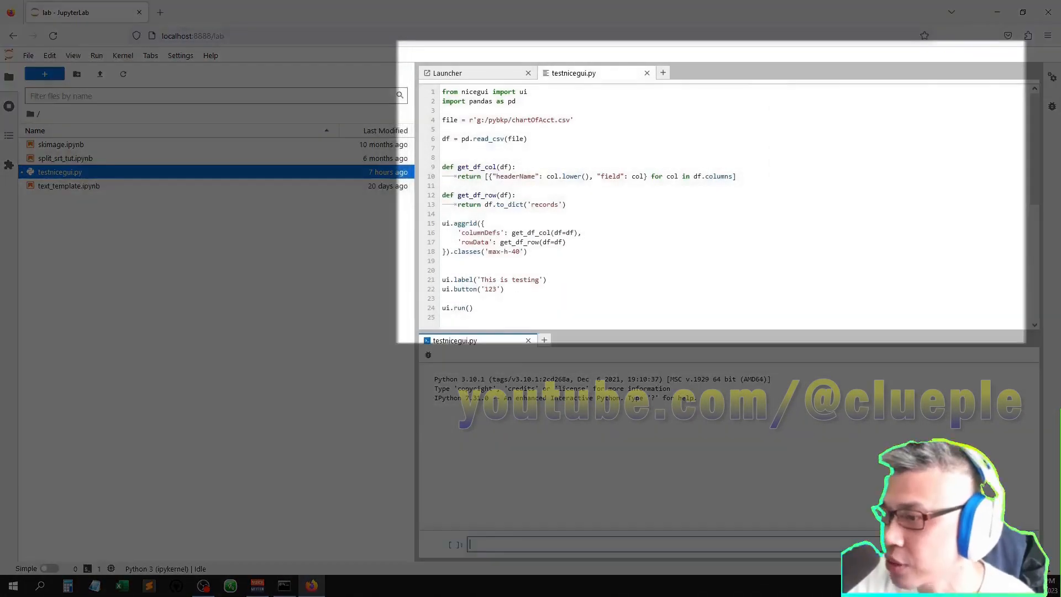
Execute %run testnicegui.py in the console to serve the NiceGUI page
type("%ru")
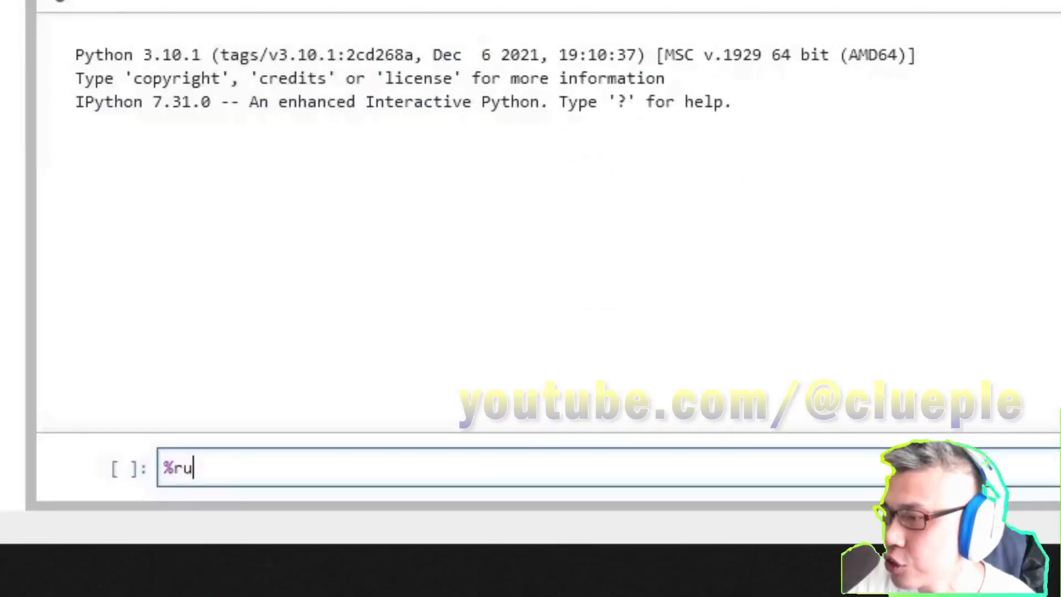
type("n")
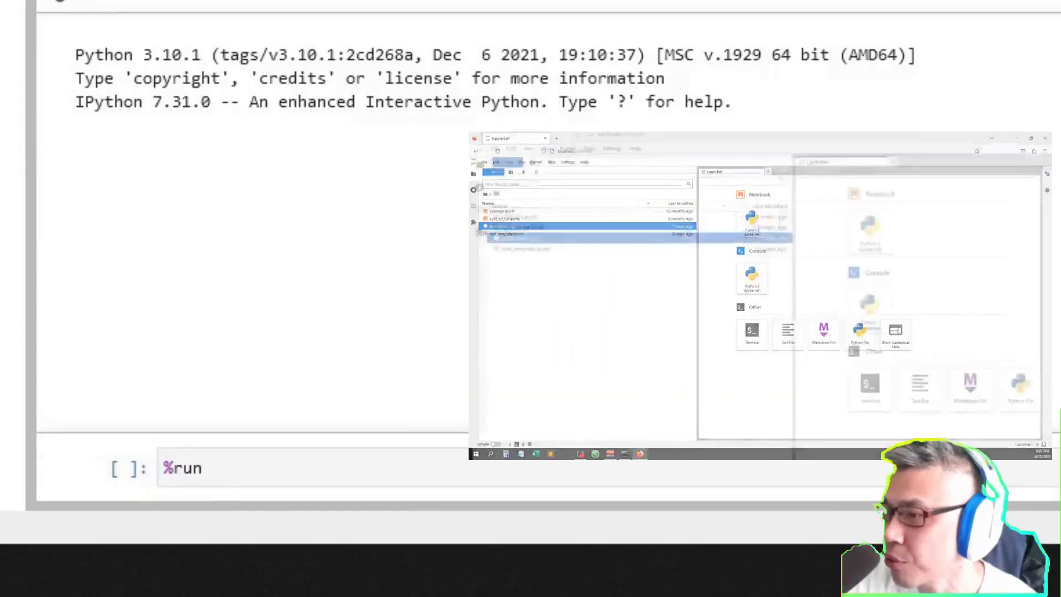
type("testn")
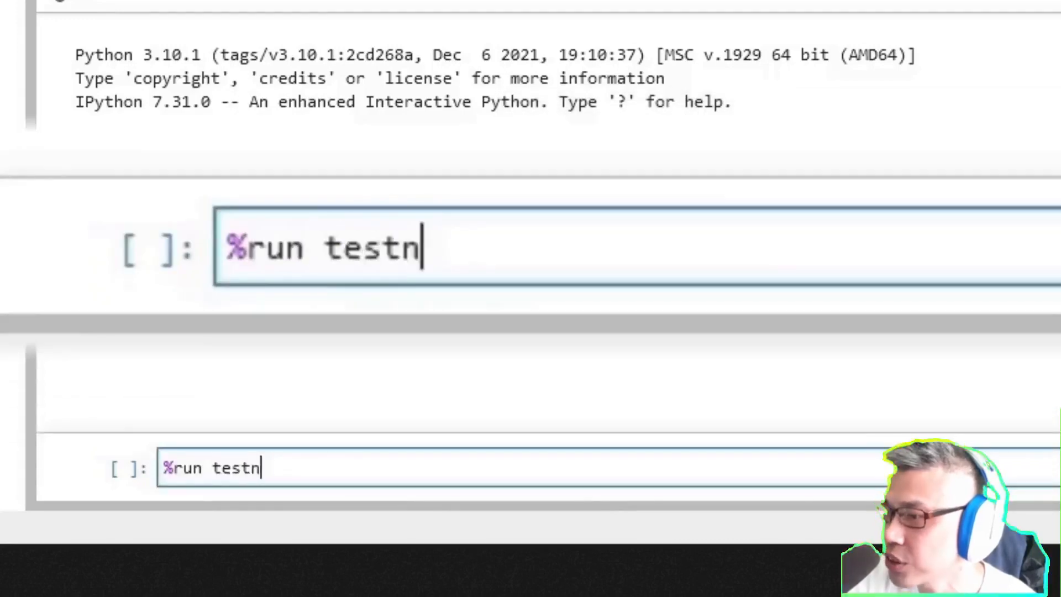
type("icegui.py")
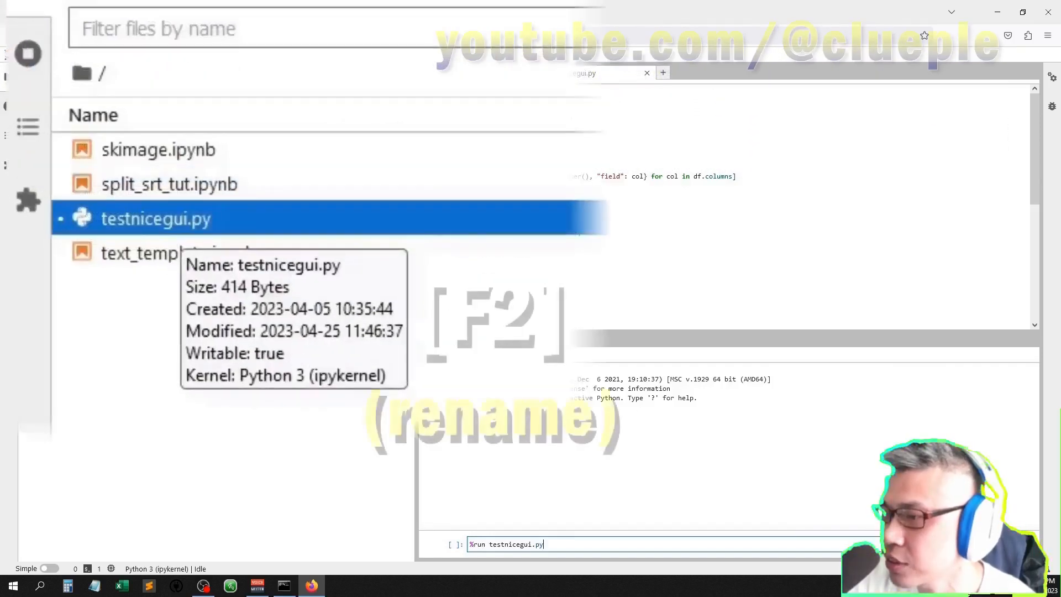
key("F2")
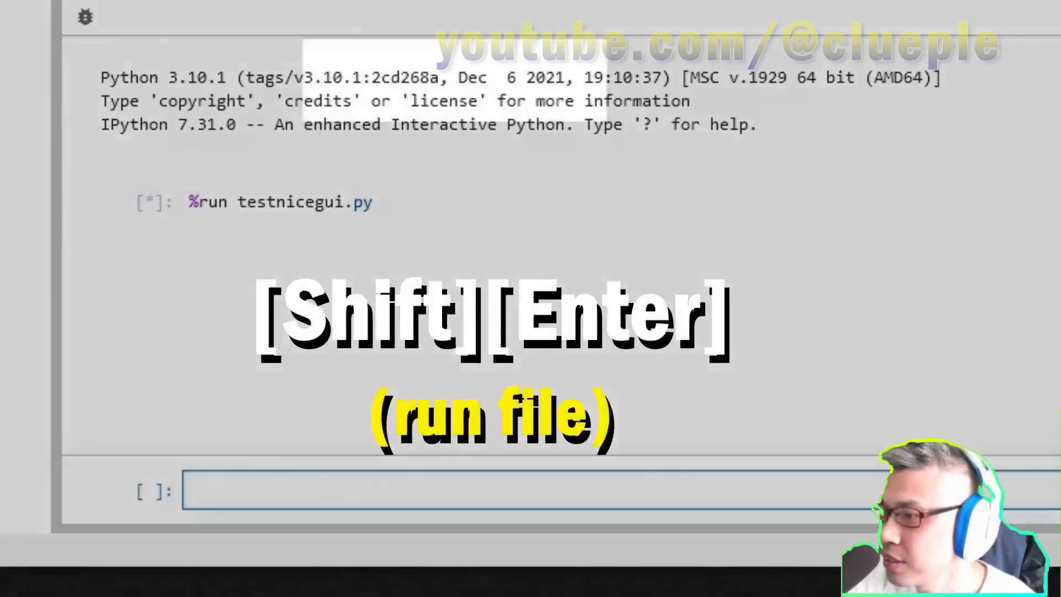
key("shift+enter")
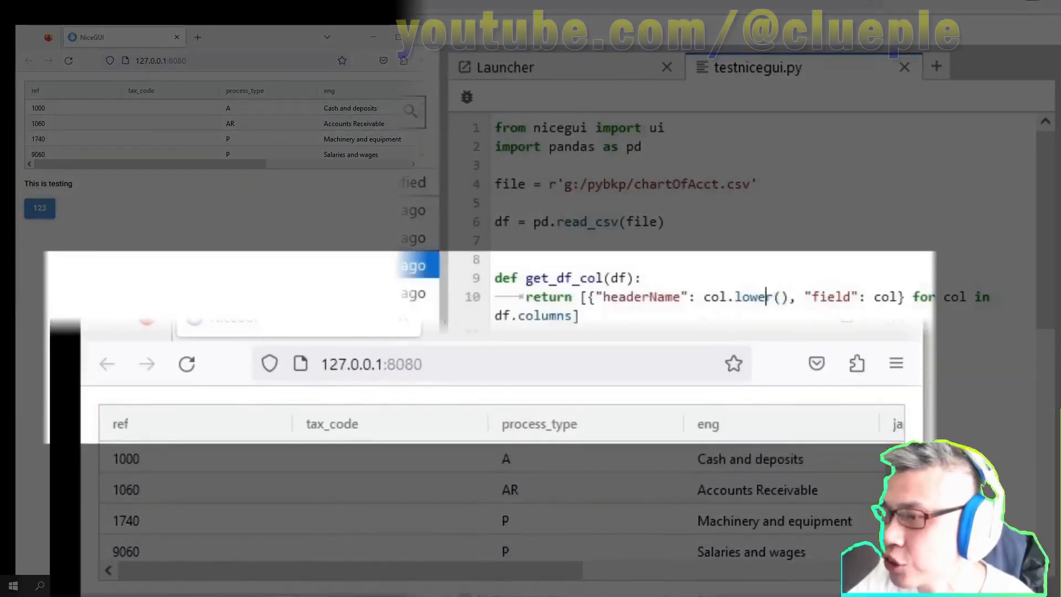
Replace lower() with upper() in line 10's header code and save testnicegui.py
double_click(751, 296)
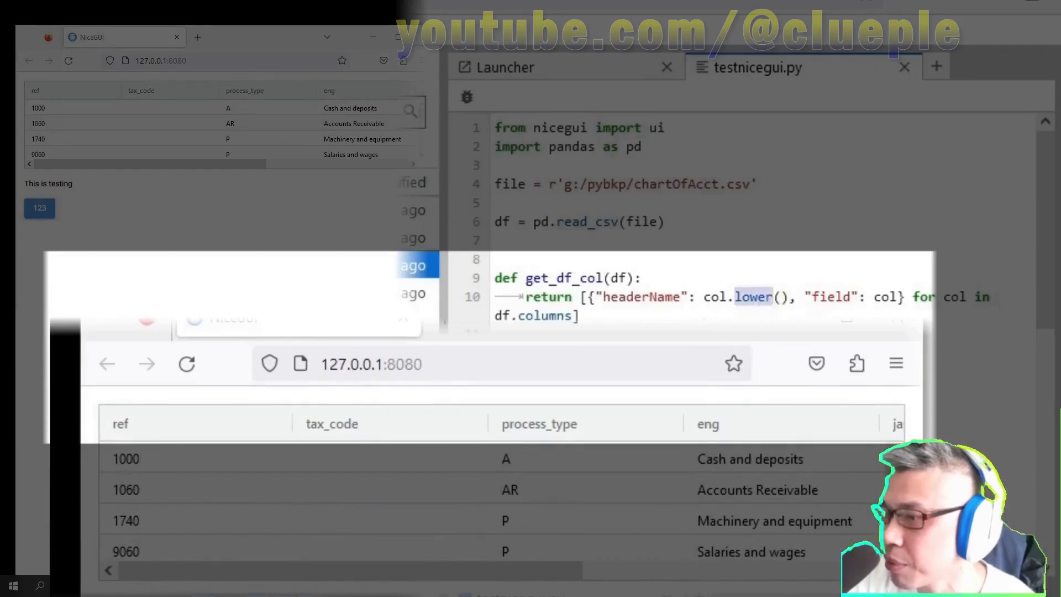
type("upper")
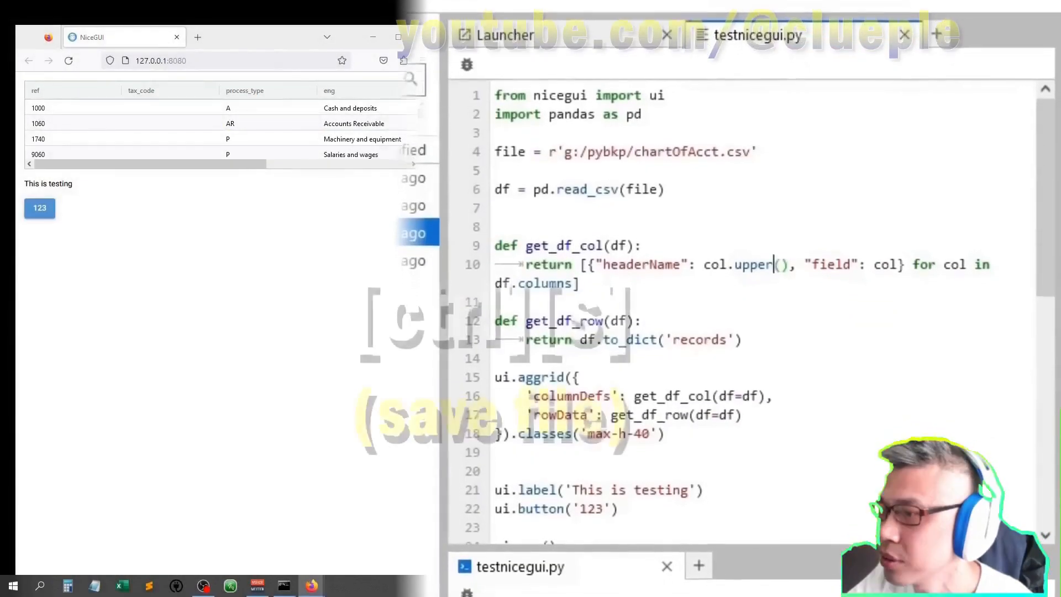
key("ctrl+s")
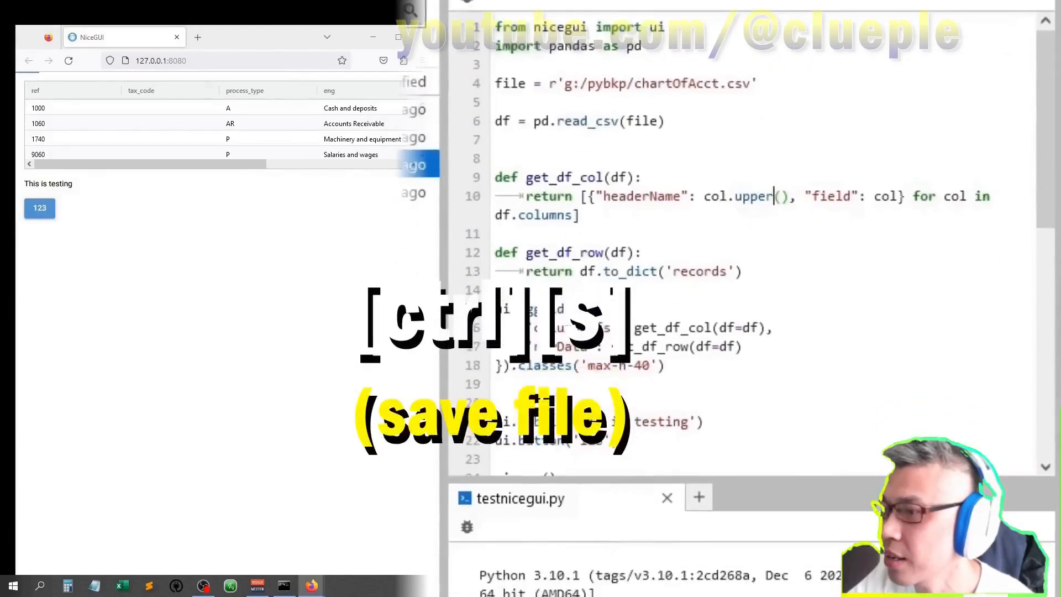
key("ctrl+s")
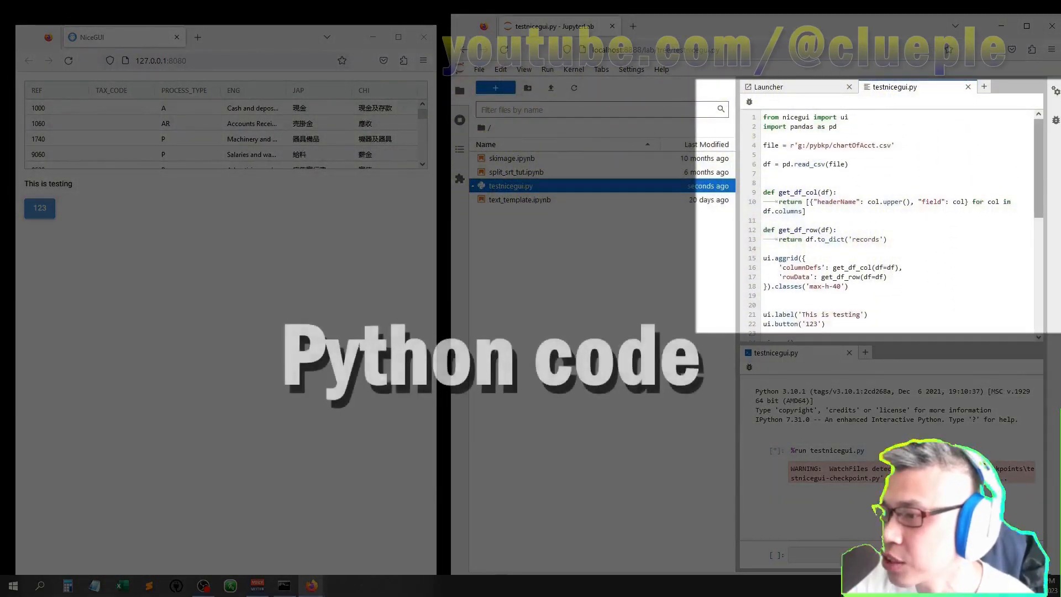
type("ui.run()")
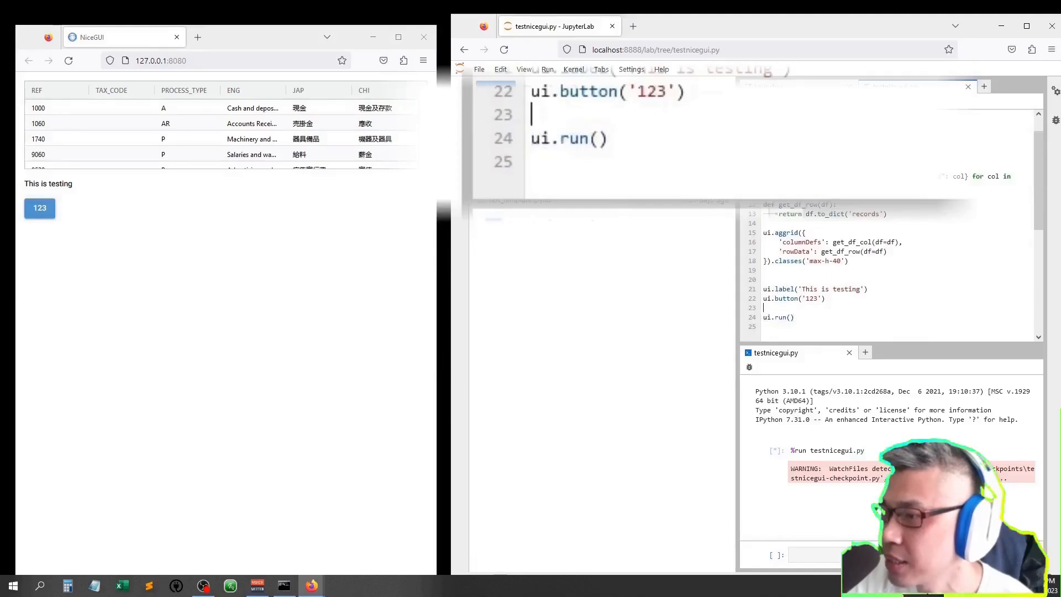
Change the button text from '123' to '456' and save the script
right_click(643, 203)
type("%run testn")
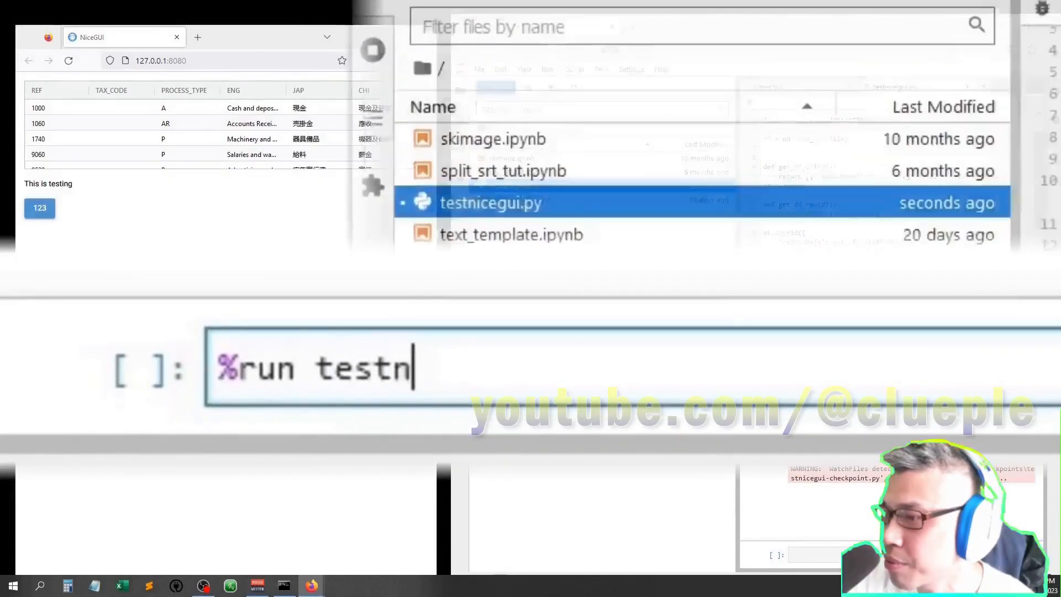
type("icegui.py")
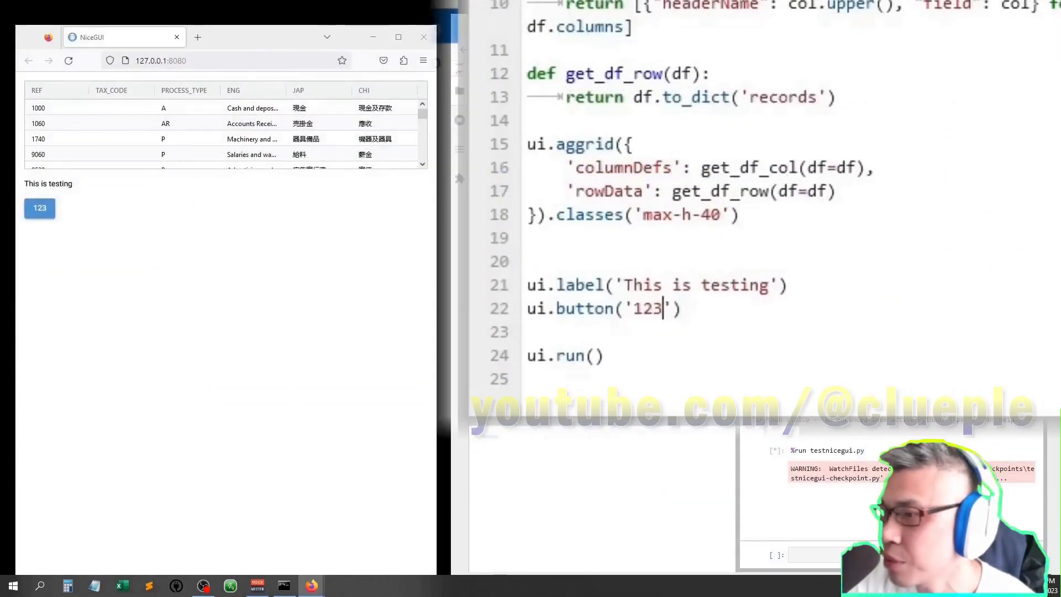
type("456")
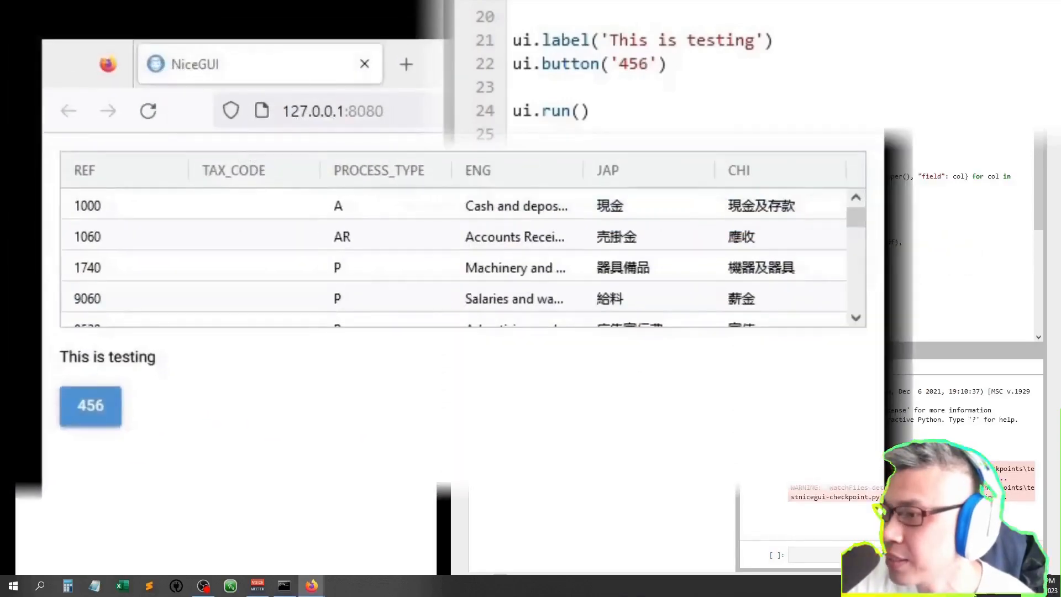
left_click(90, 405)
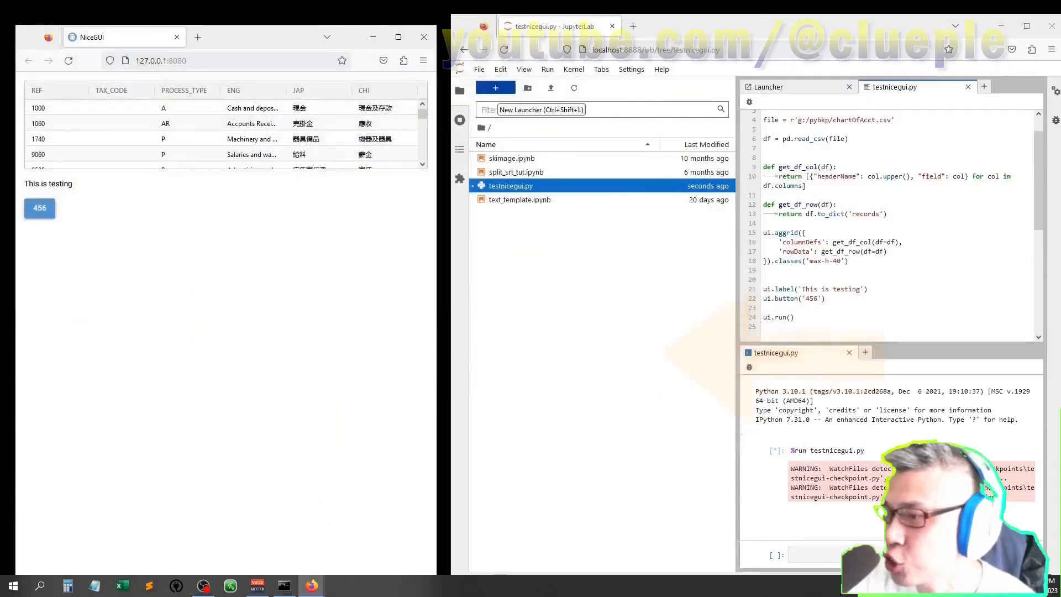
Close the JupyterLab browser window, then the disconnected NiceGUI app window
left_click(478, 69)
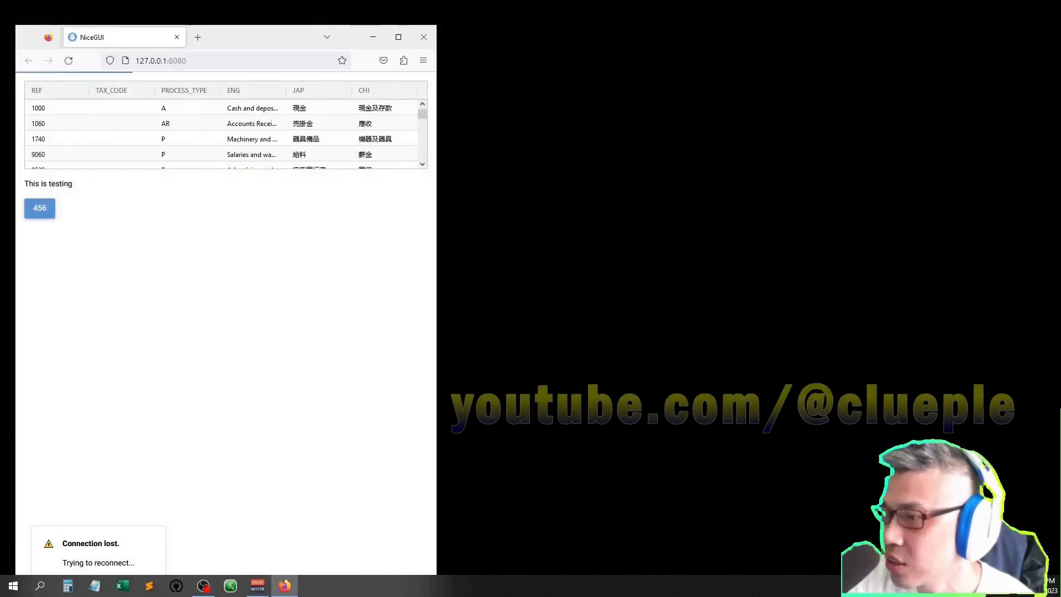
left_click(424, 37)
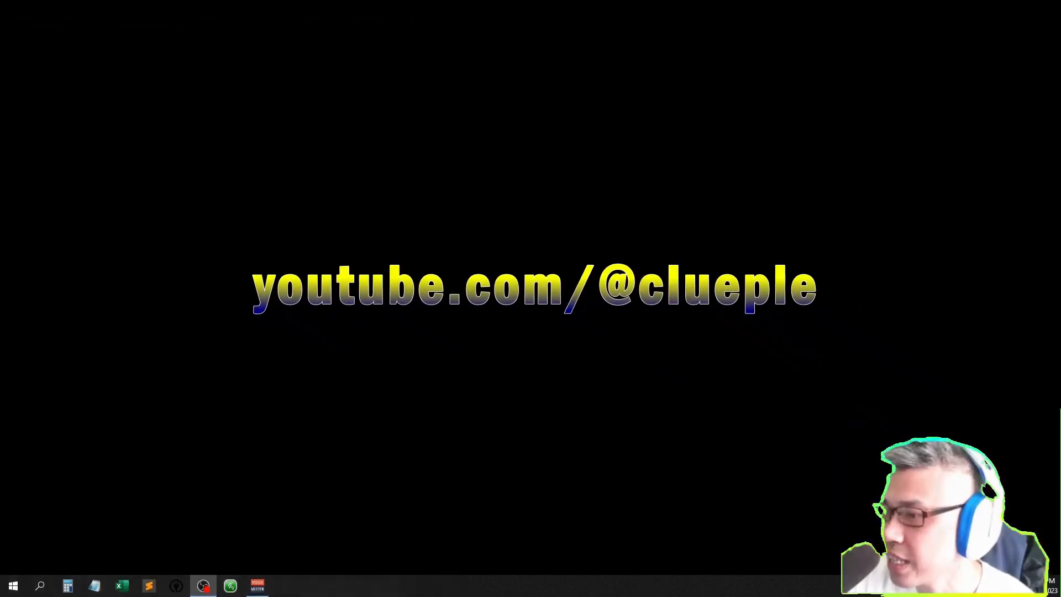